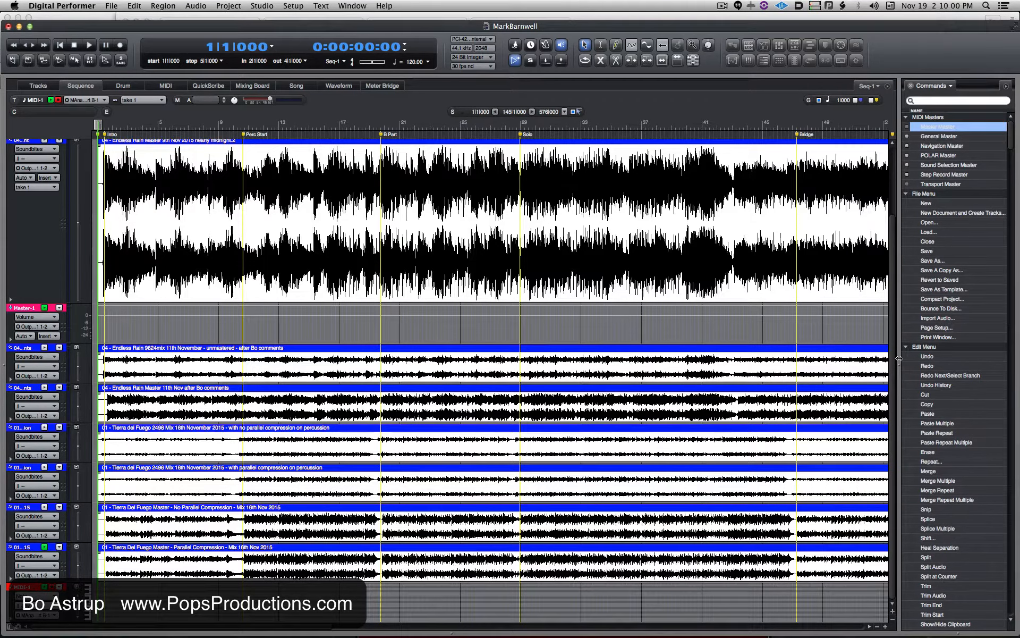
Briefly check the Commands window's key binding options and dismiss them unchanged.
left_click(931, 85)
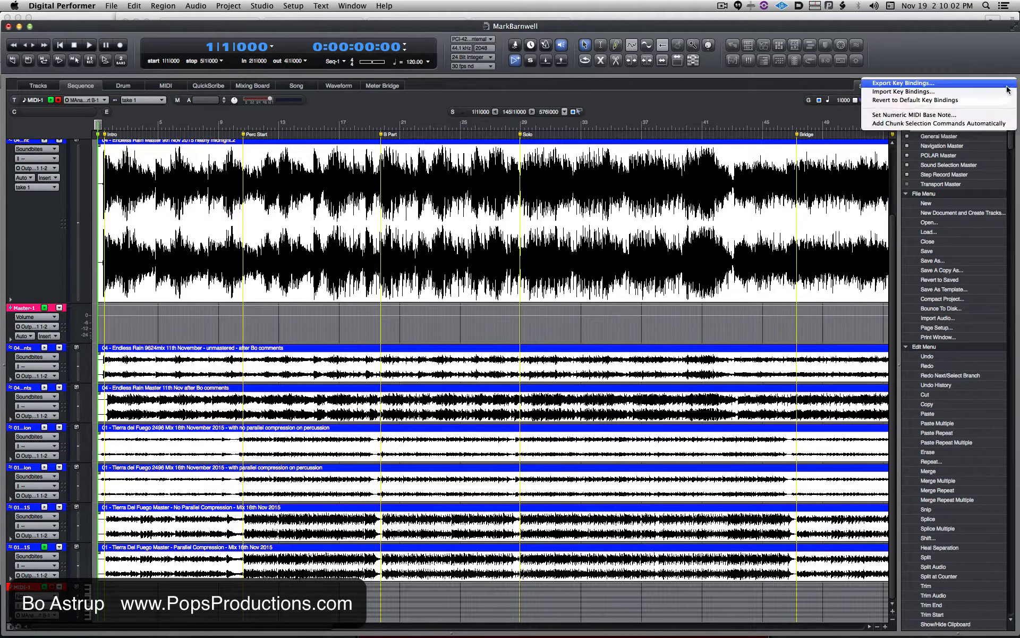
left_click(903, 83)
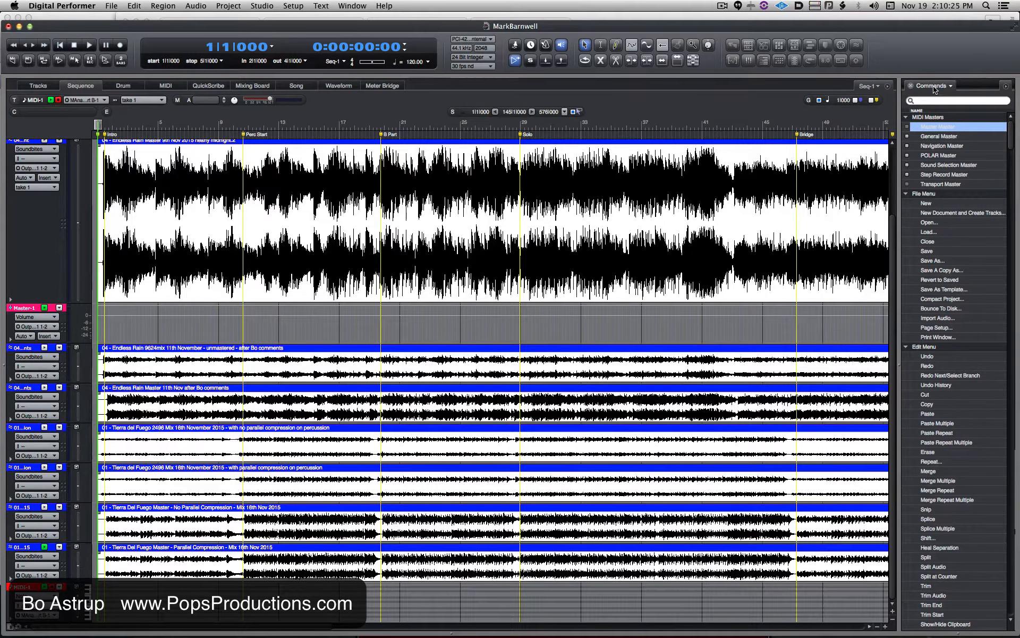
mouse_move(940, 98)
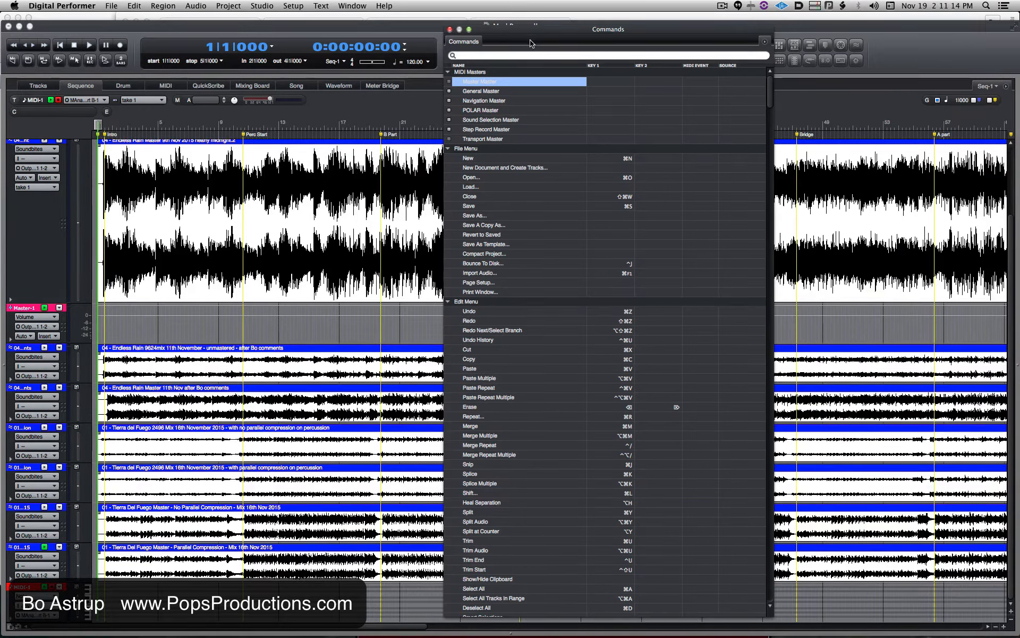
mouse_move(504, 42)
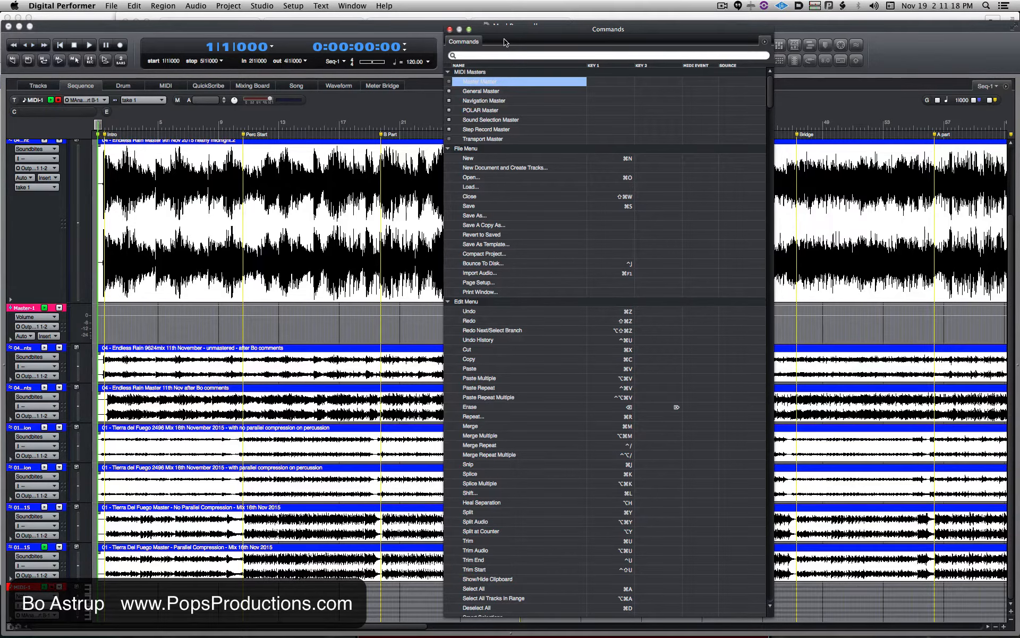